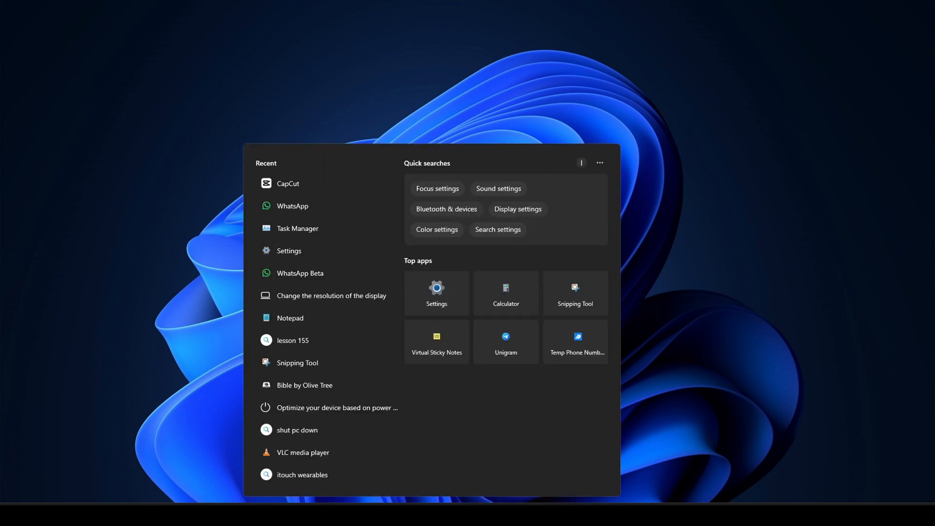
Launch VLC media player from the Start menu and show its Media menu
click(302, 452)
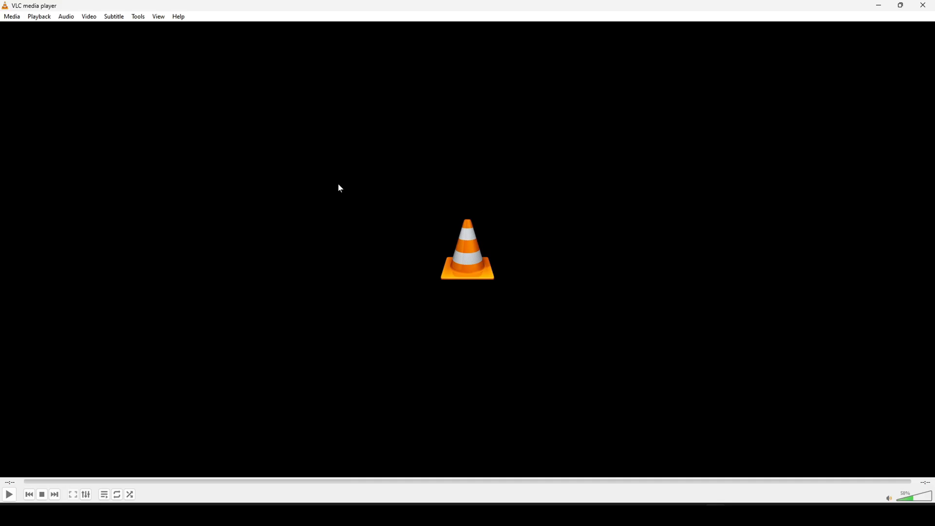
click(12, 17)
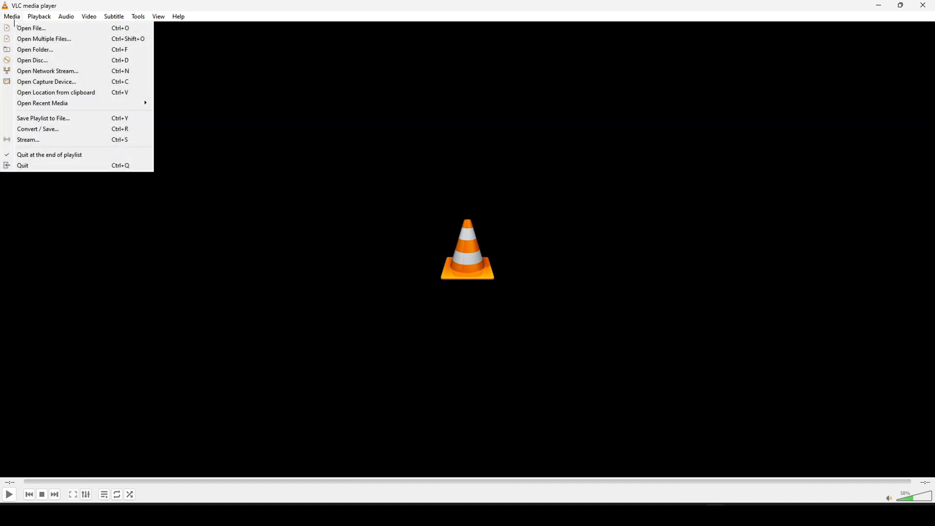
Start Convert / Save and add the original Windows 11 tutorial MP4 as the source
click(31, 28)
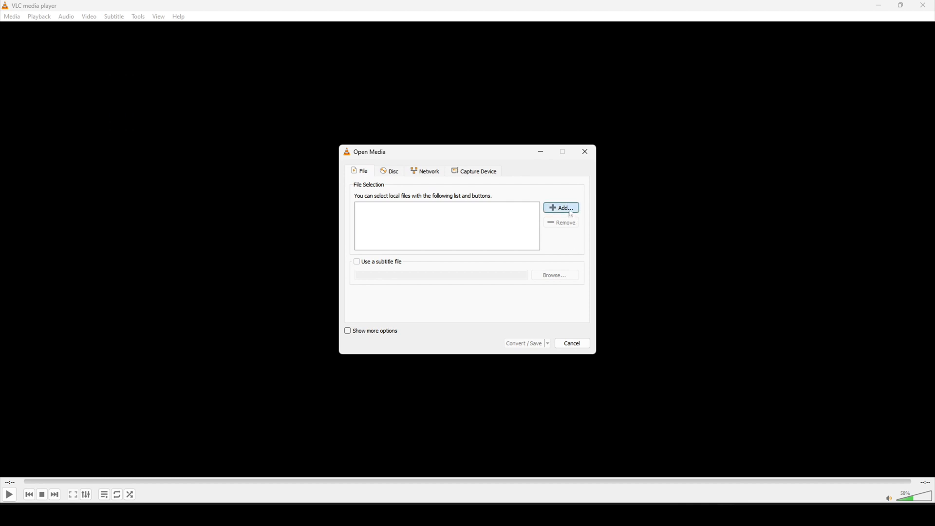
click(561, 209)
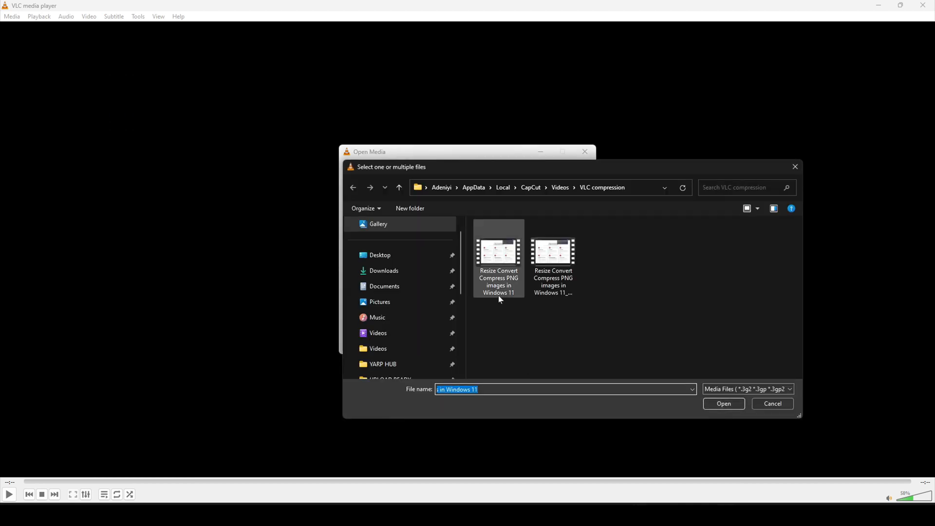
click(498, 257)
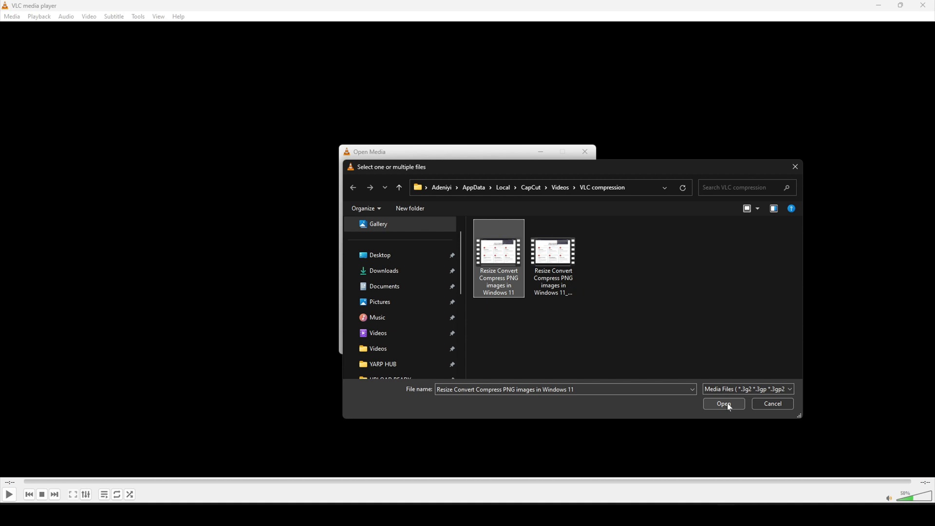
click(724, 403)
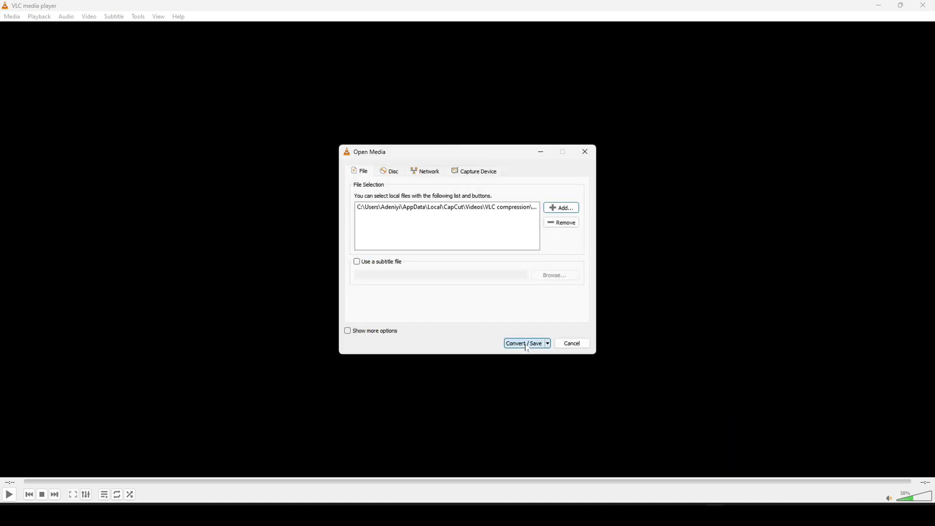
click(524, 343)
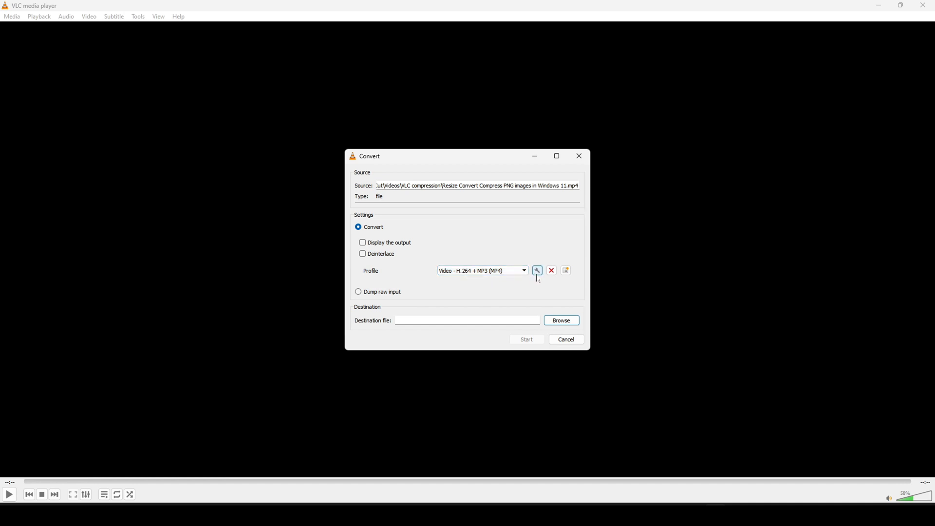
Edit the H.264 + MP3 profile to use the H-264 video codec at bitrate 5500
click(536, 269)
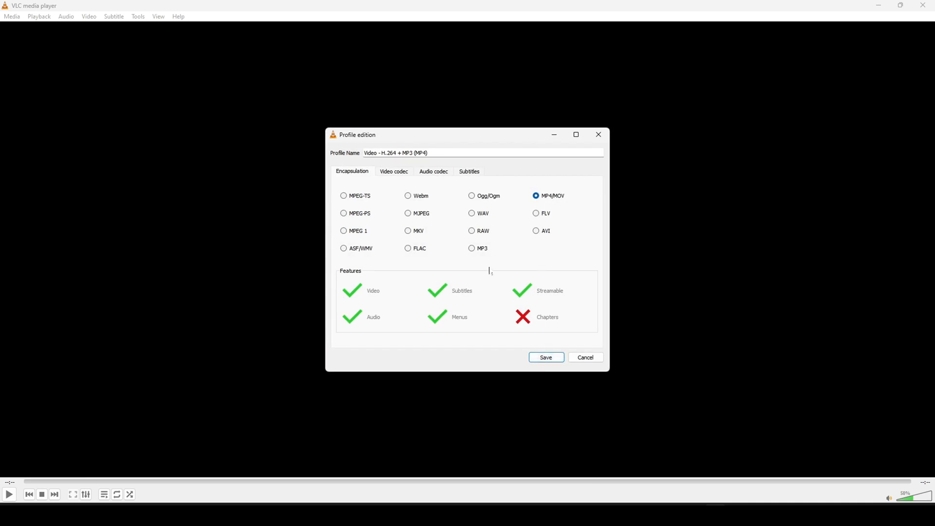
click(394, 171)
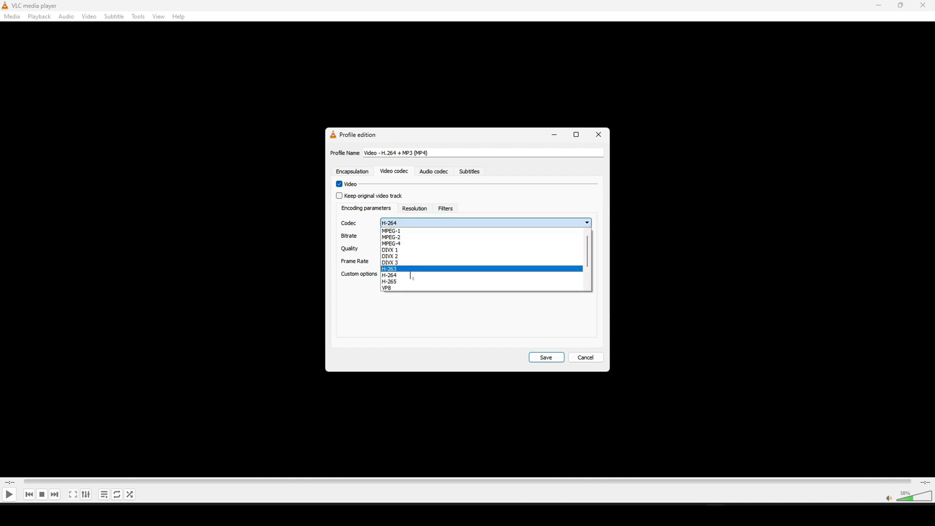
click(389, 275)
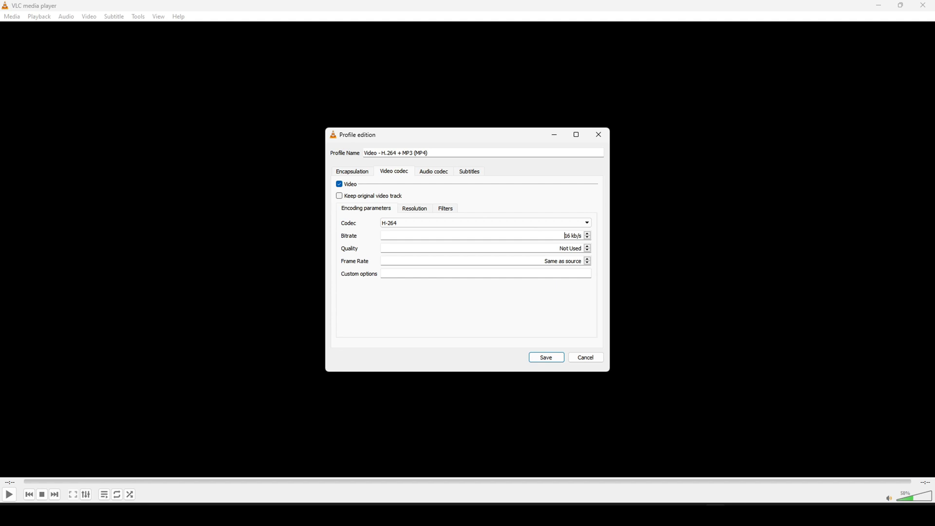
triple_click(571, 234)
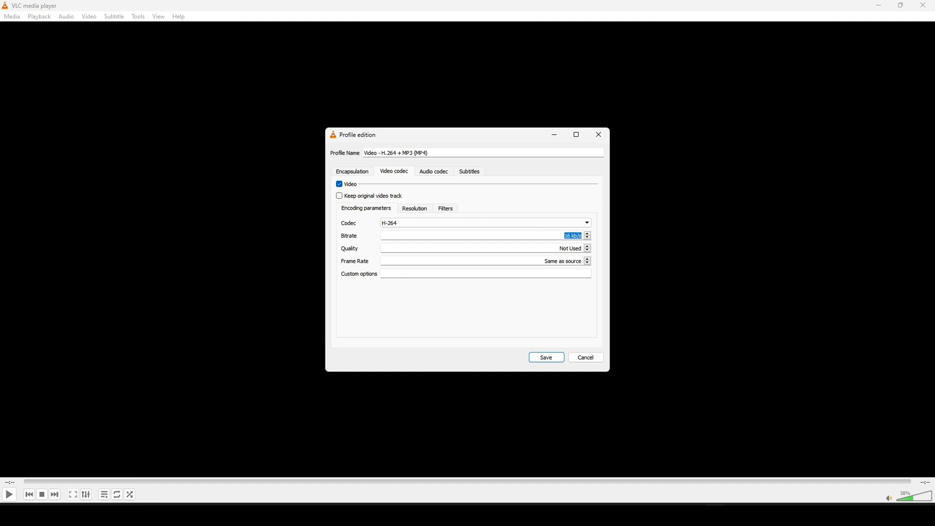
text(5500)
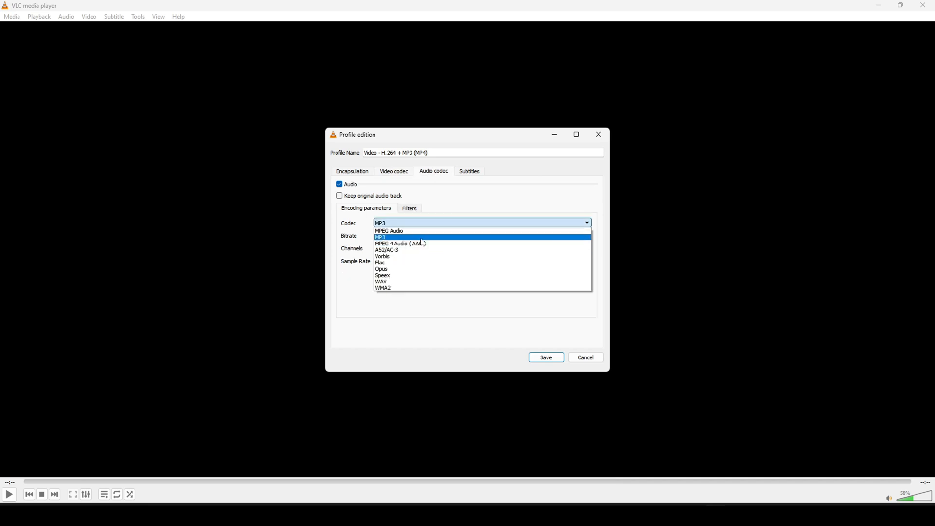
Set the profile's audio codec to MPEG 4 Audio (AAC) and save the profile
click(400, 243)
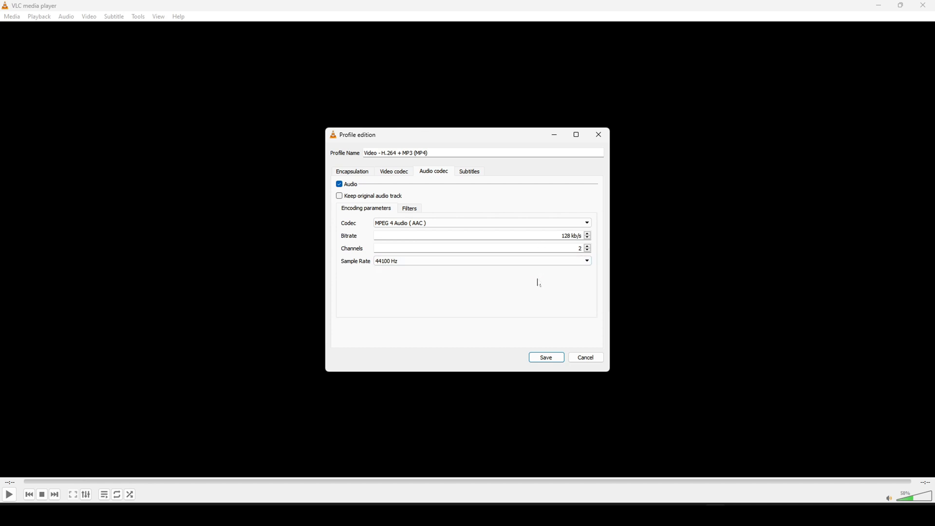
click(545, 357)
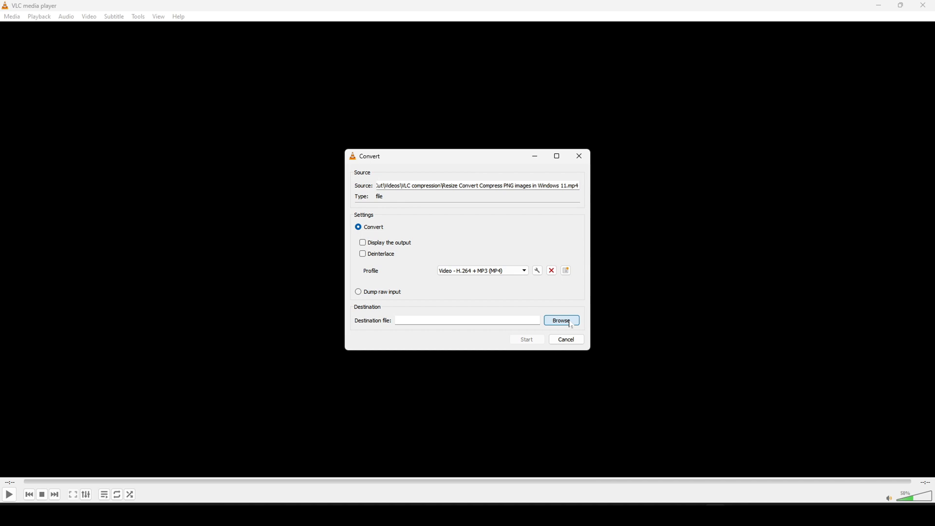
Save the output as the original name with '_compressed' appended and start the conversion
click(560, 321)
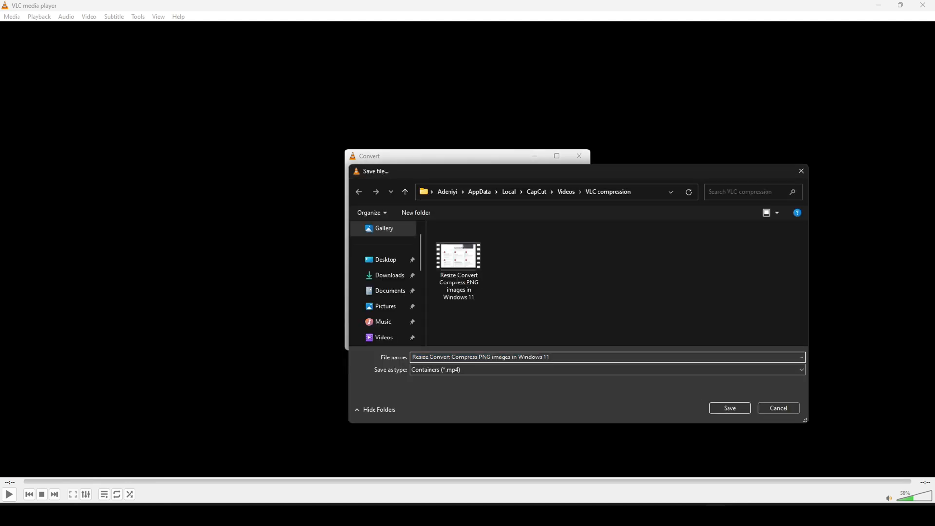
text(_compressed)
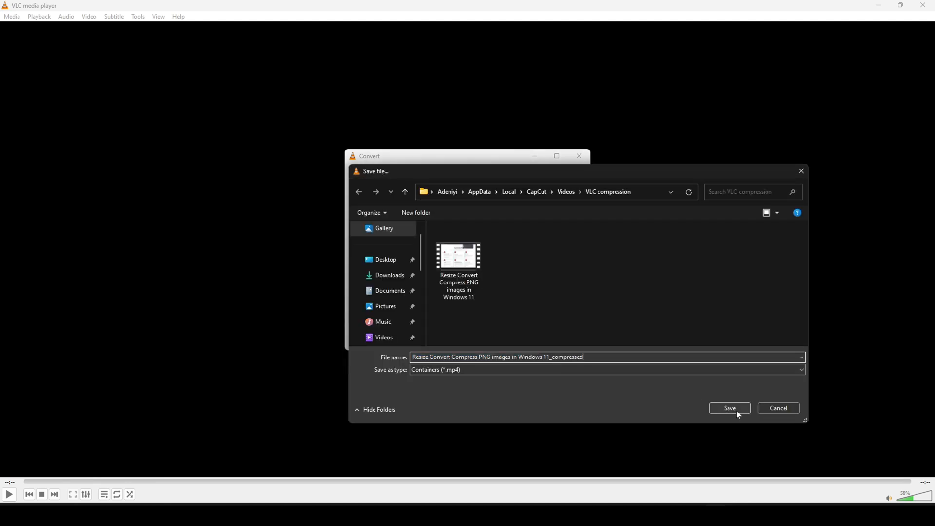
click(729, 408)
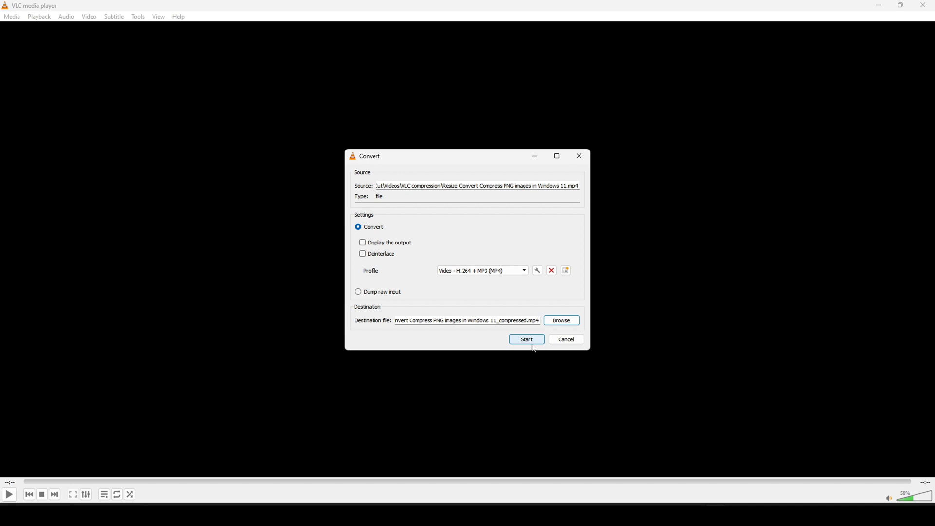
click(526, 339)
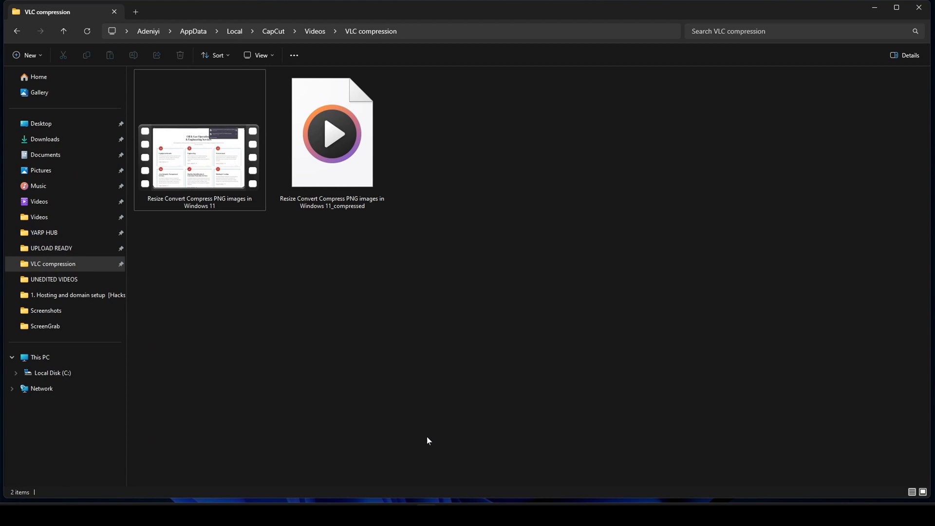
click(53, 264)
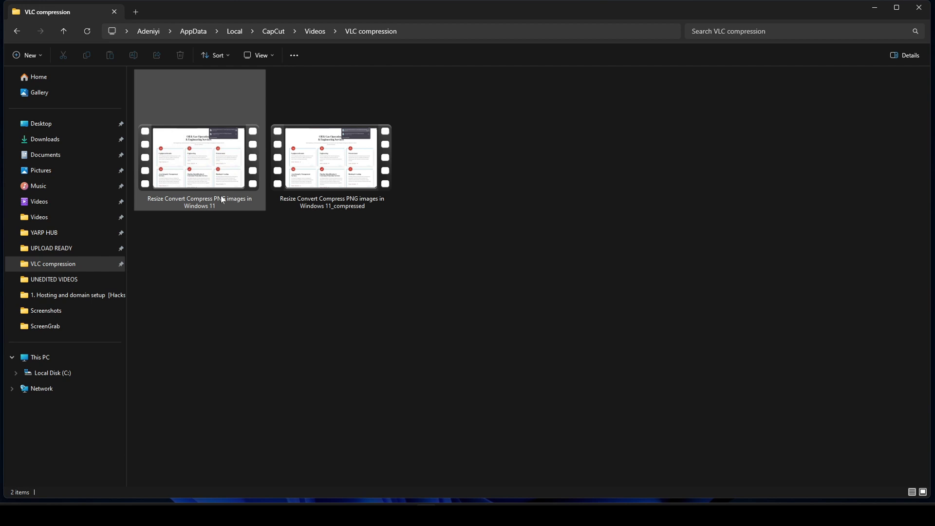
mouse_move(225, 201)
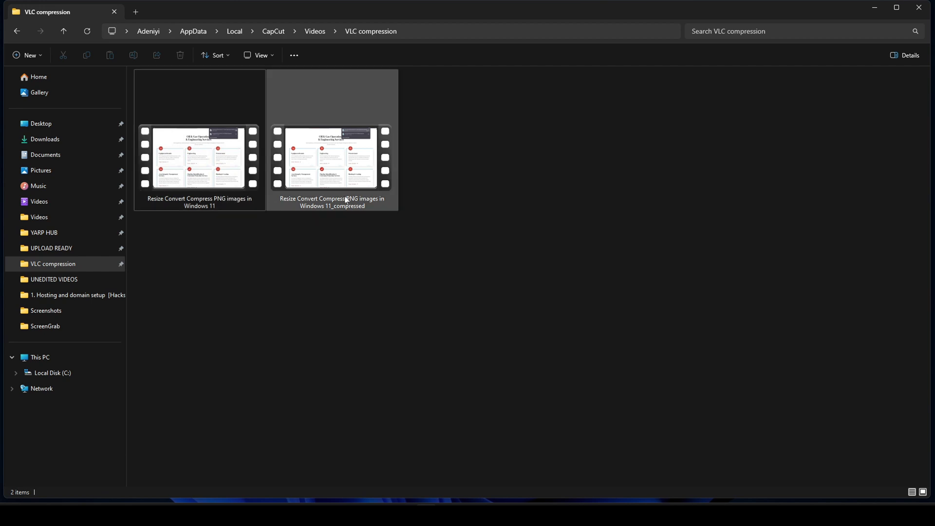
mouse_move(356, 197)
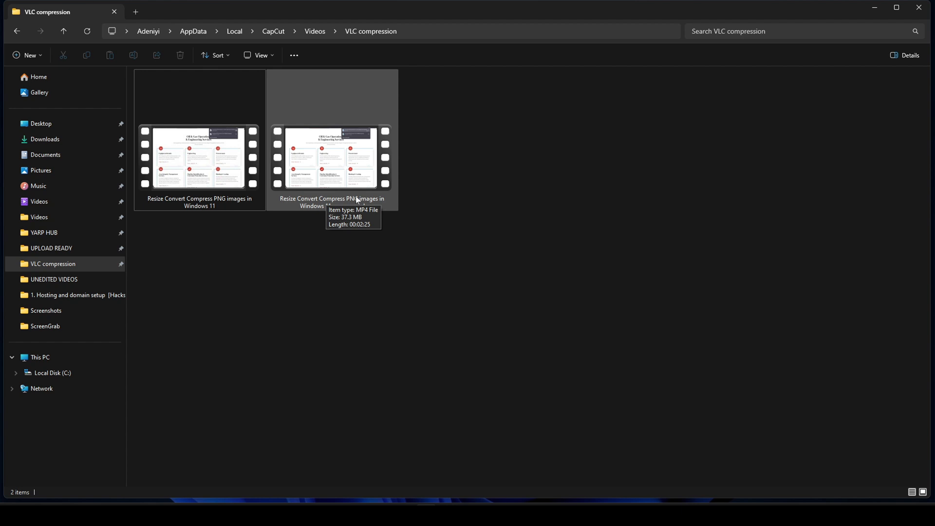